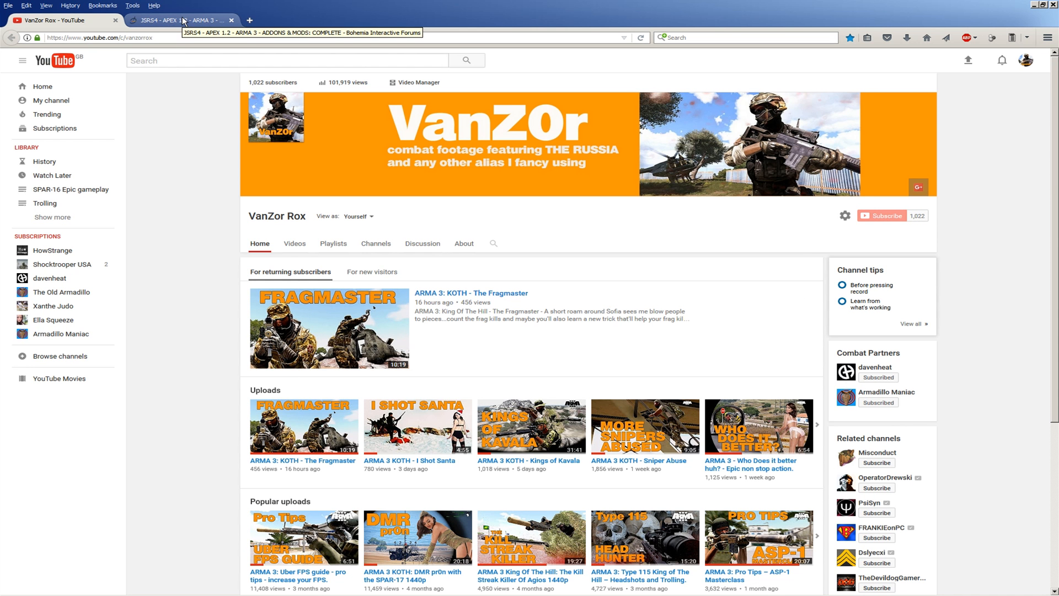
- Download the JSRS4 APEX 1.2 archive from the forum thread's Download section and confirm the dialog
left_click(177, 20)
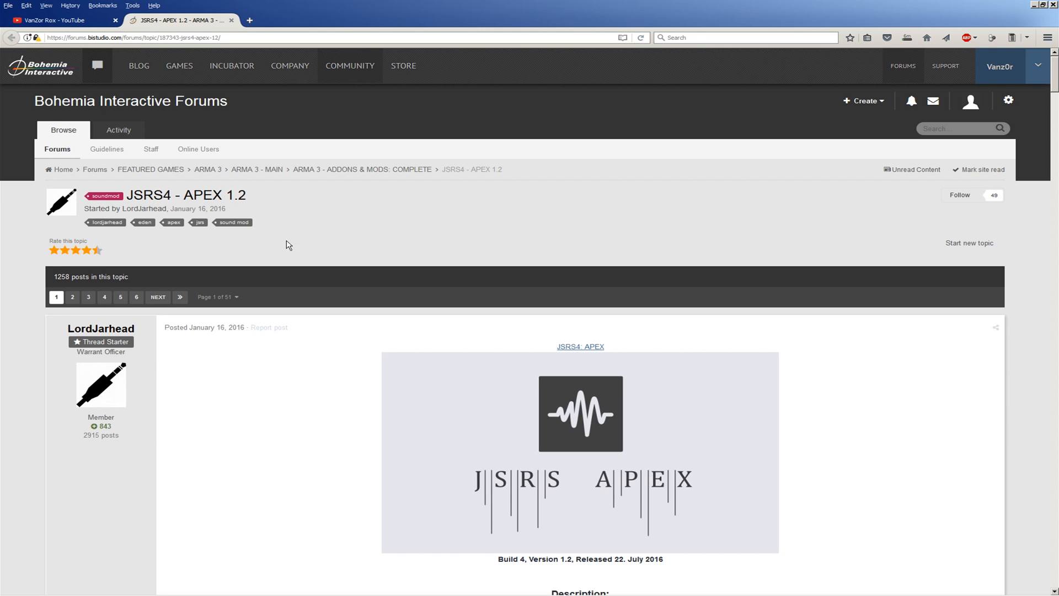
scroll("down", 3)
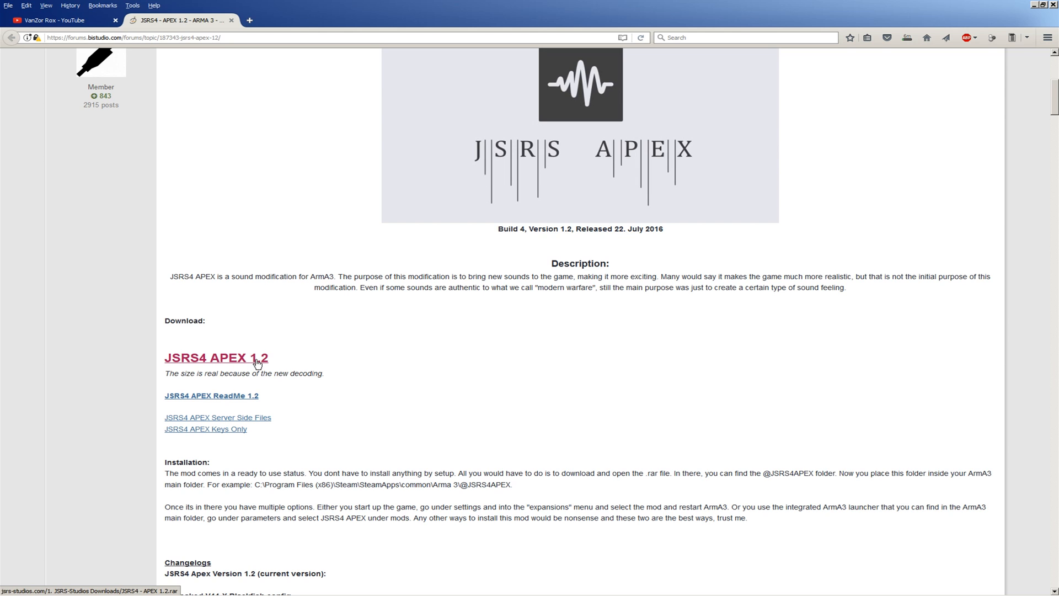
left_click(215, 357)
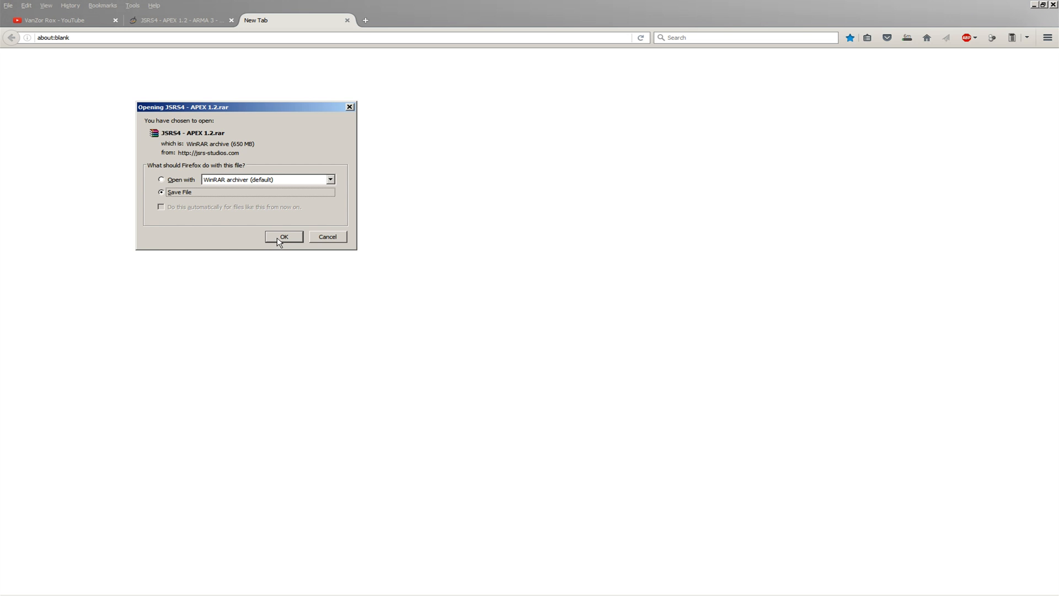
left_click(284, 236)
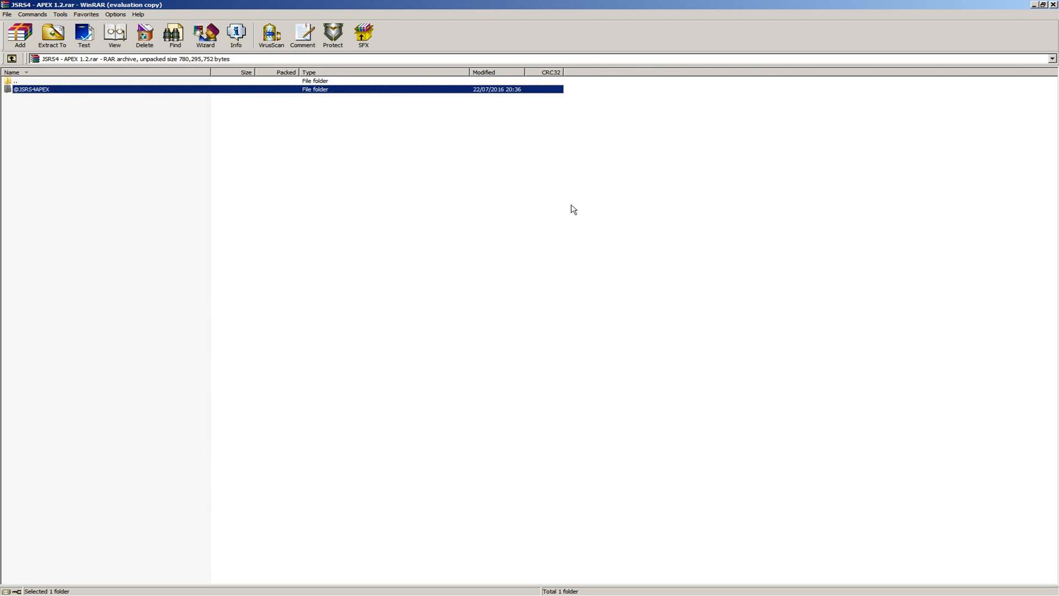
left_click(53, 31)
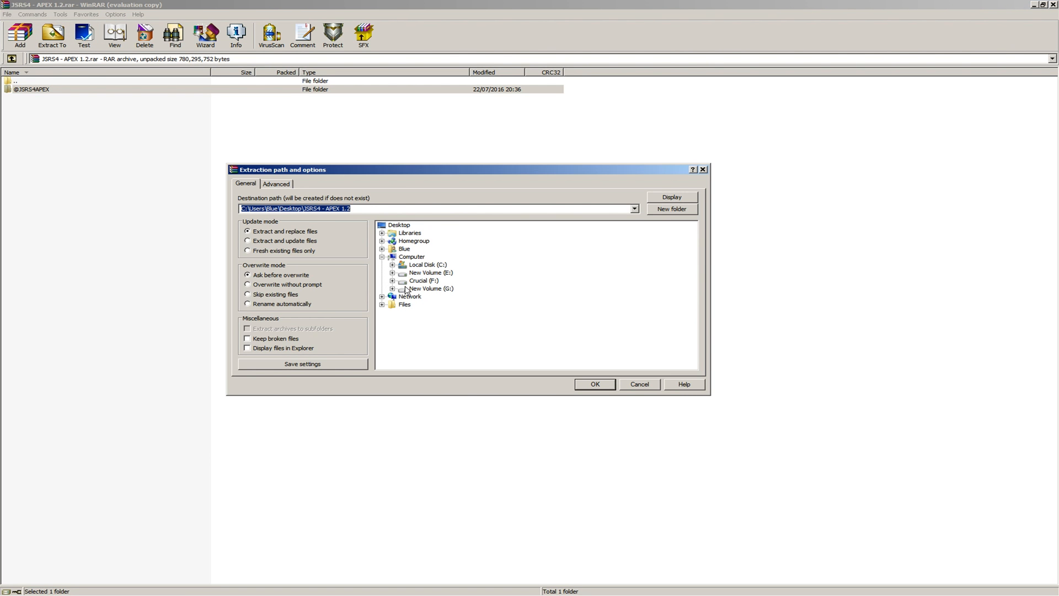
left_click(398, 225)
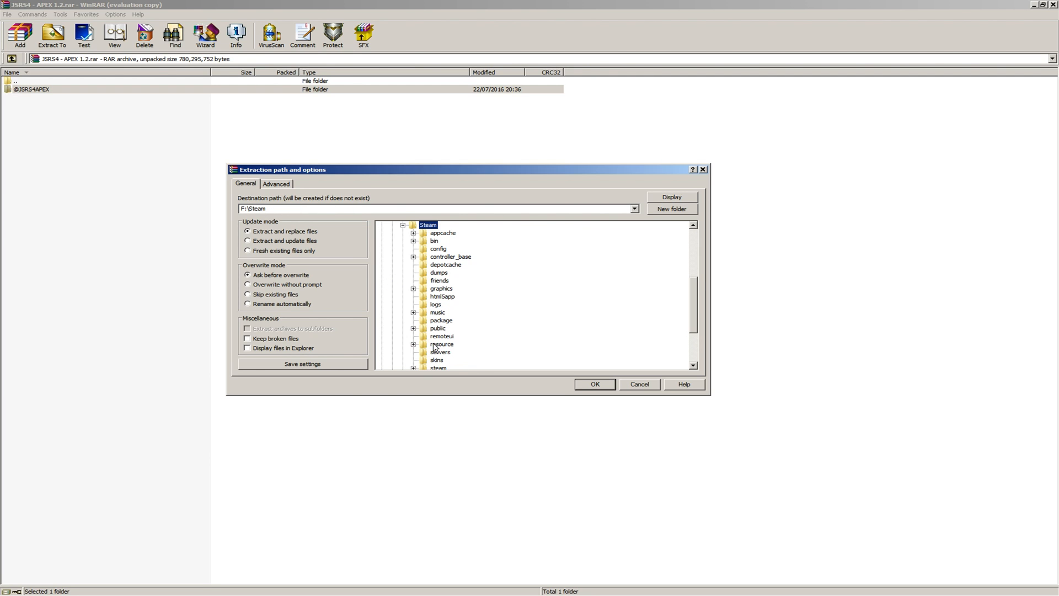
scroll("down", 3)
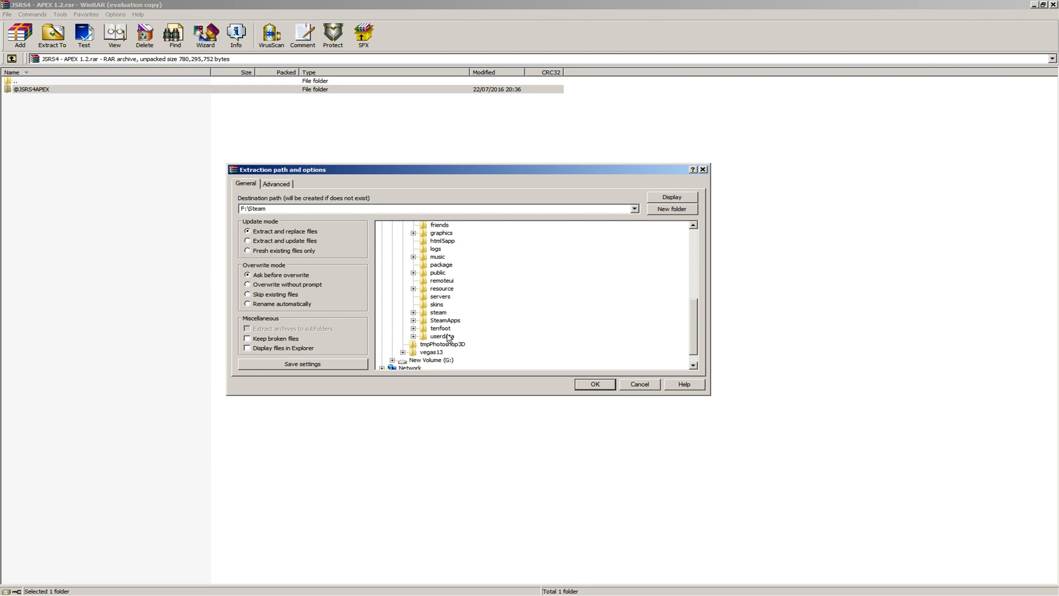
left_click(449, 328)
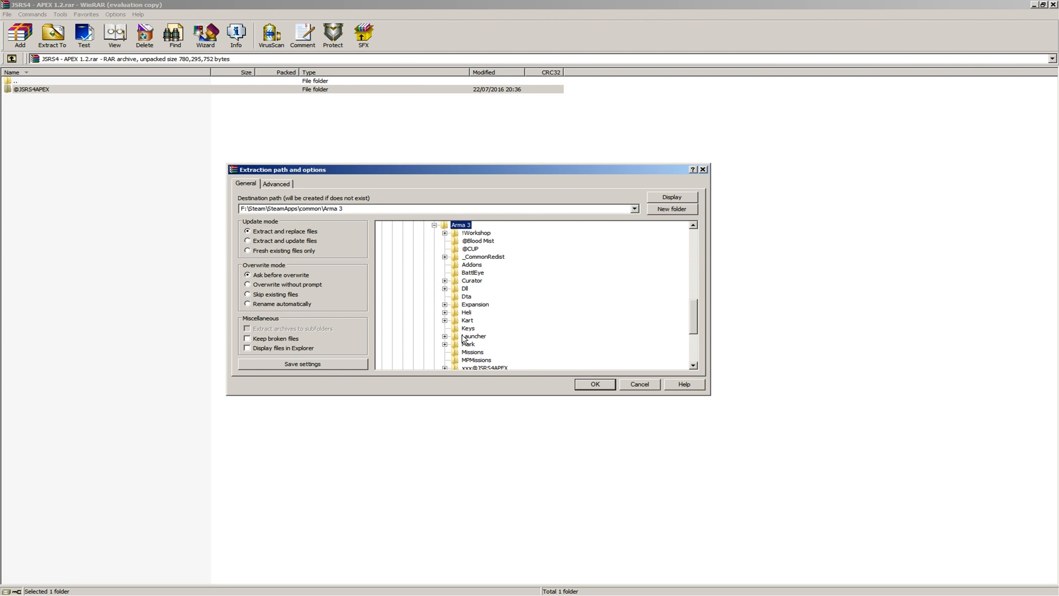
mouse_move(524, 324)
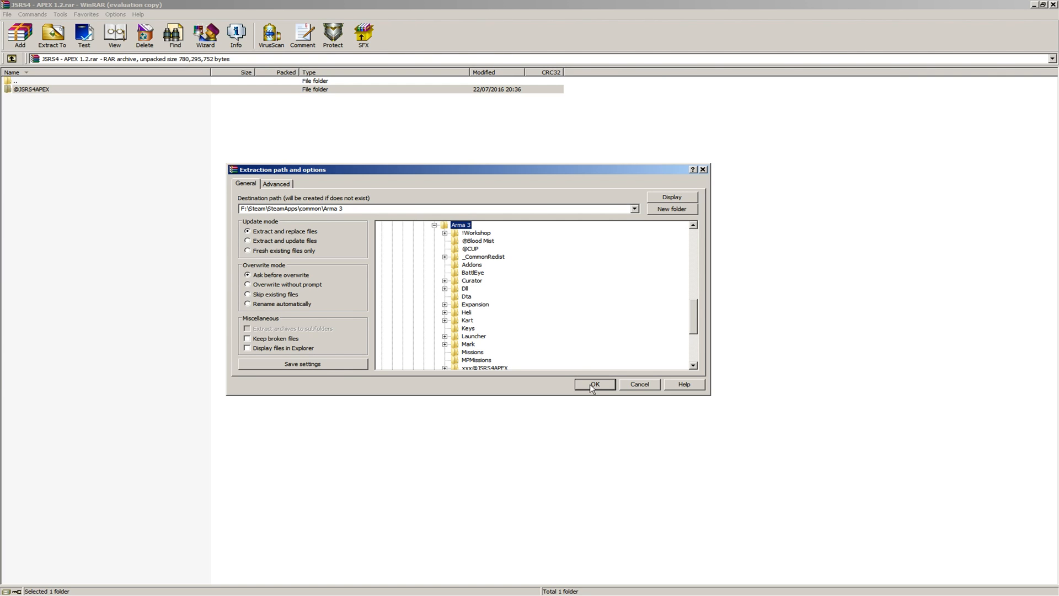
left_click(594, 384)
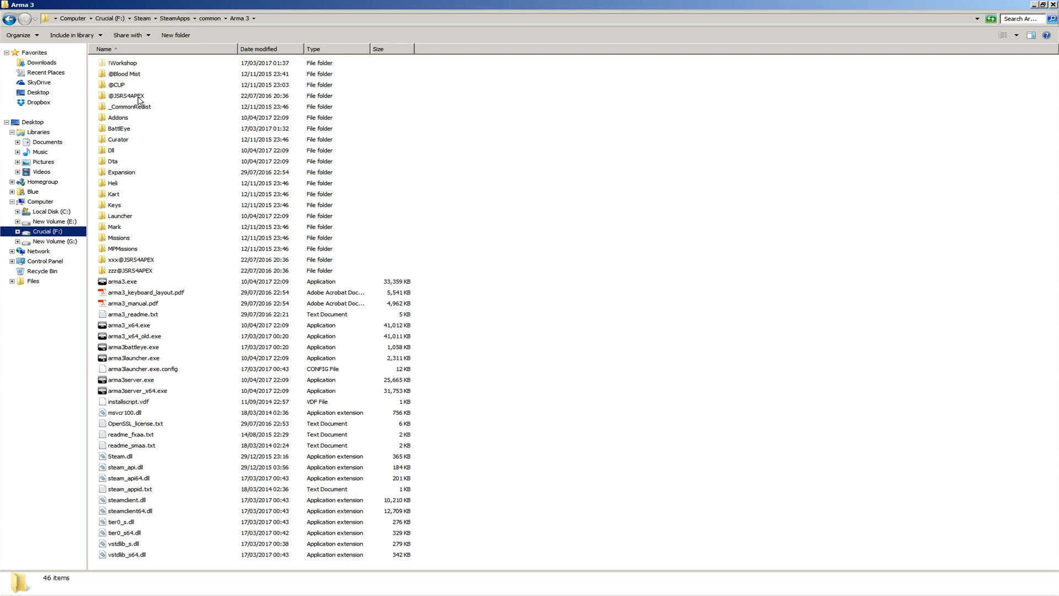
mouse_move(112, 104)
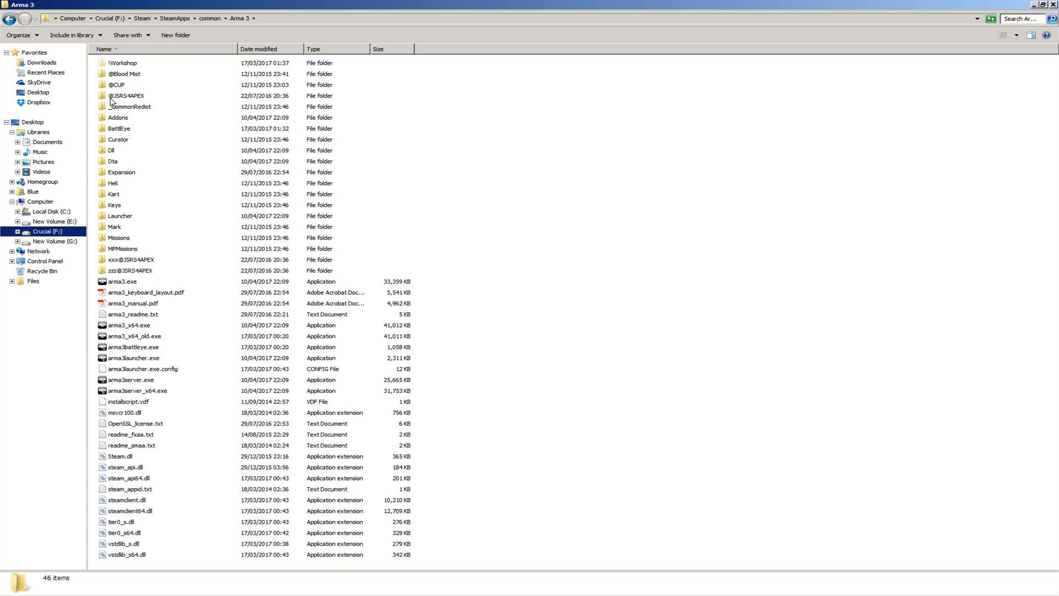
left_click(128, 95)
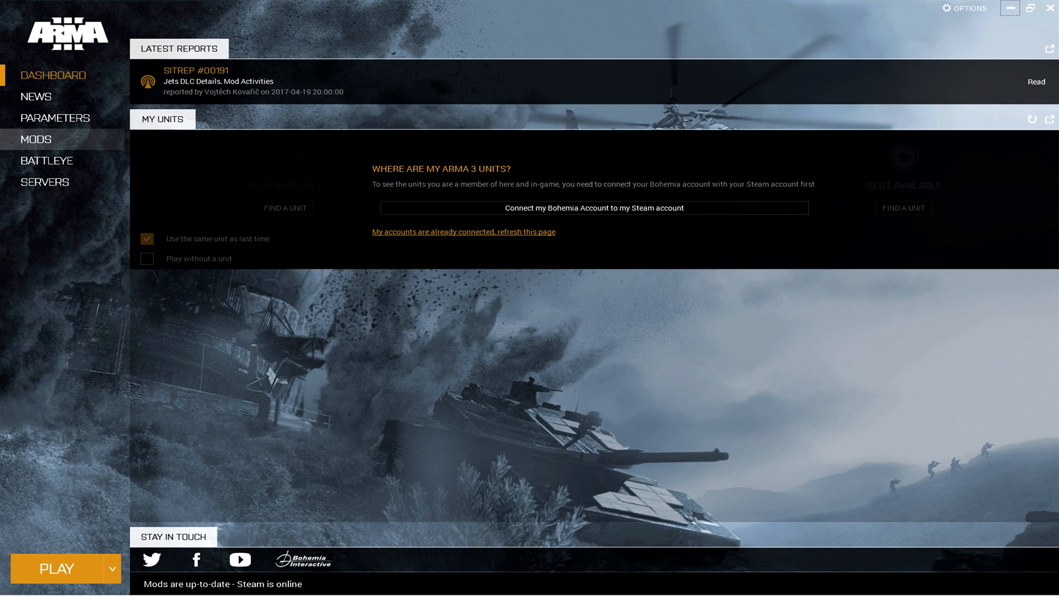
- In MODS, expand JSRS4: APEX to check its details and tick it as enabled
left_click(37, 139)
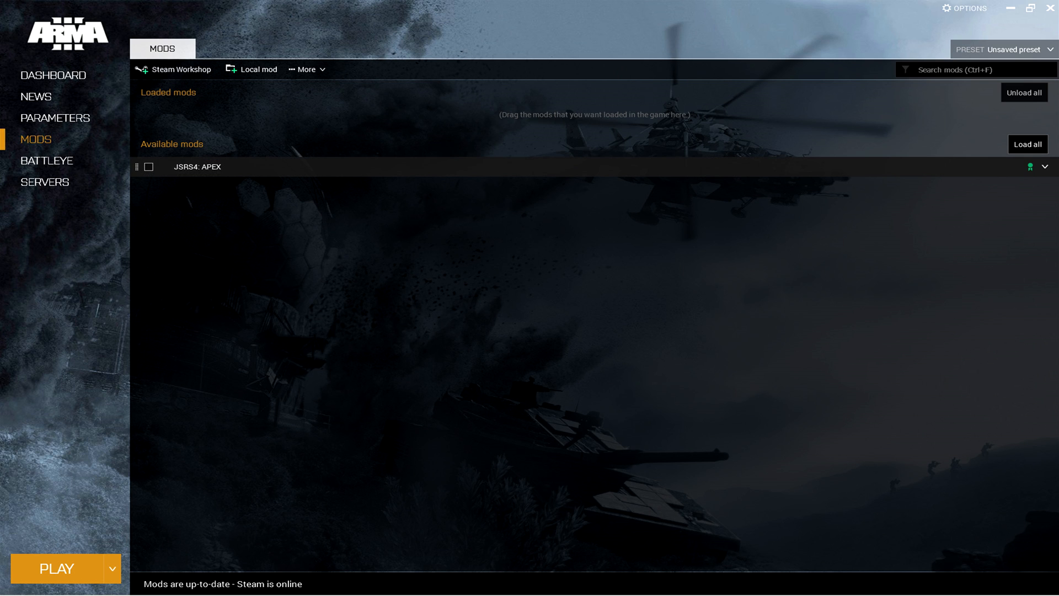
left_click(1045, 179)
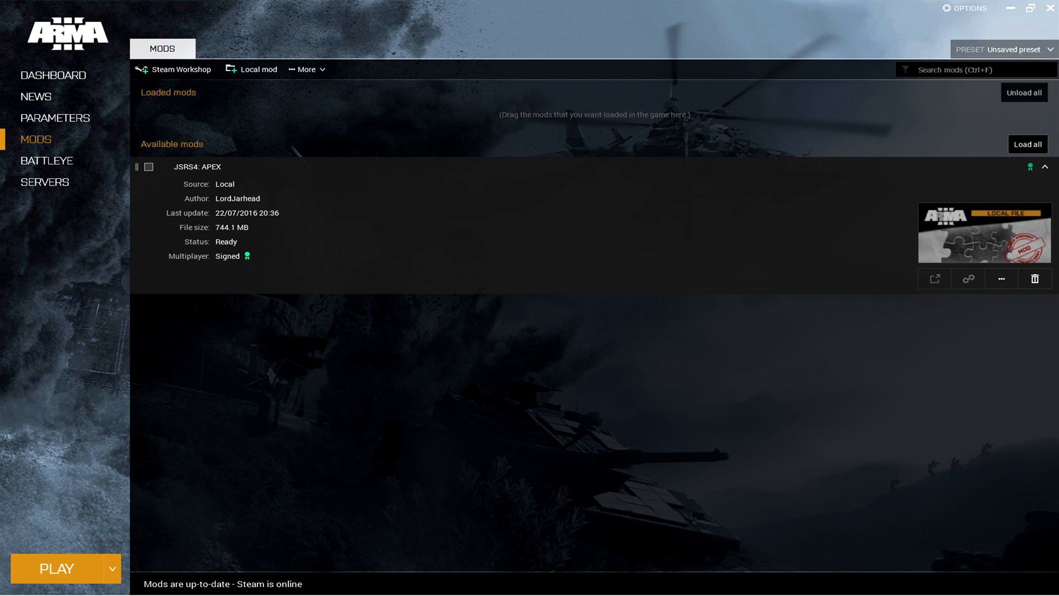
left_click(147, 165)
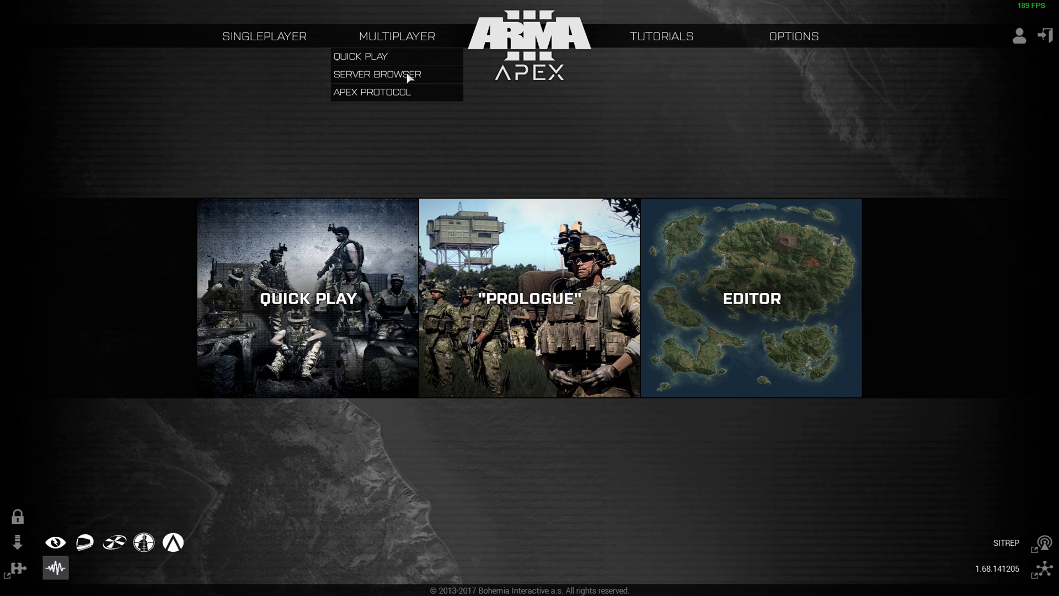
- Show the multiplayer server browser sorted by Players and look through the King of the Hill list
left_click(377, 74)
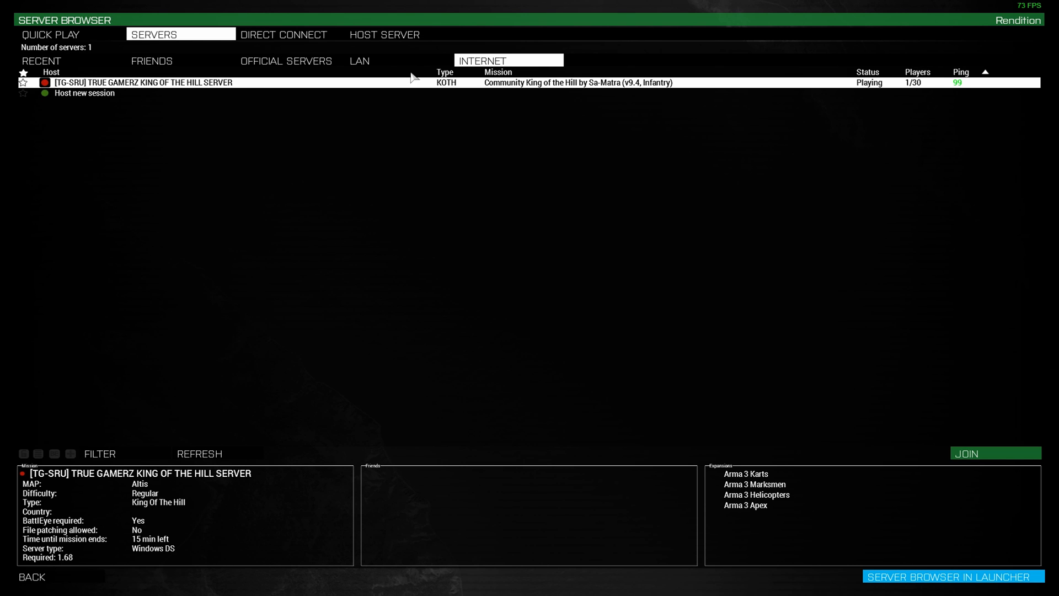
left_click(199, 453)
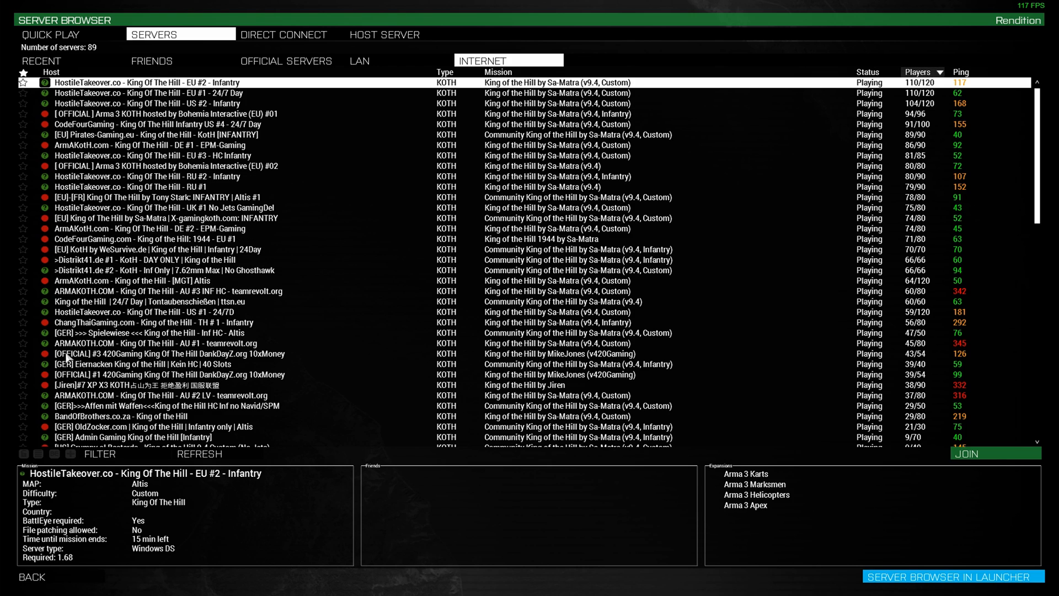
scroll("down", 3)
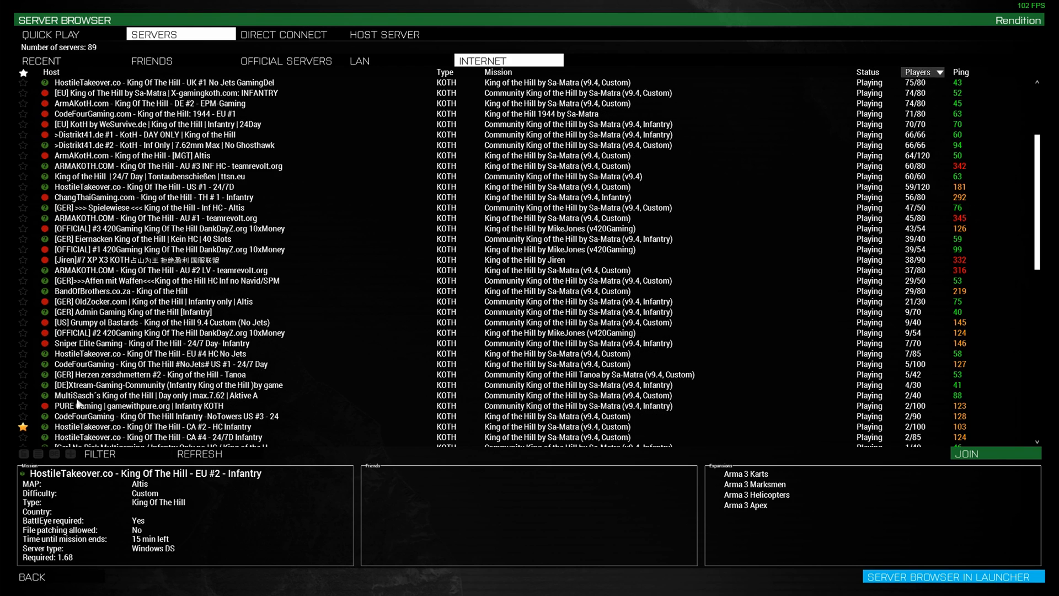
scroll("down", 3)
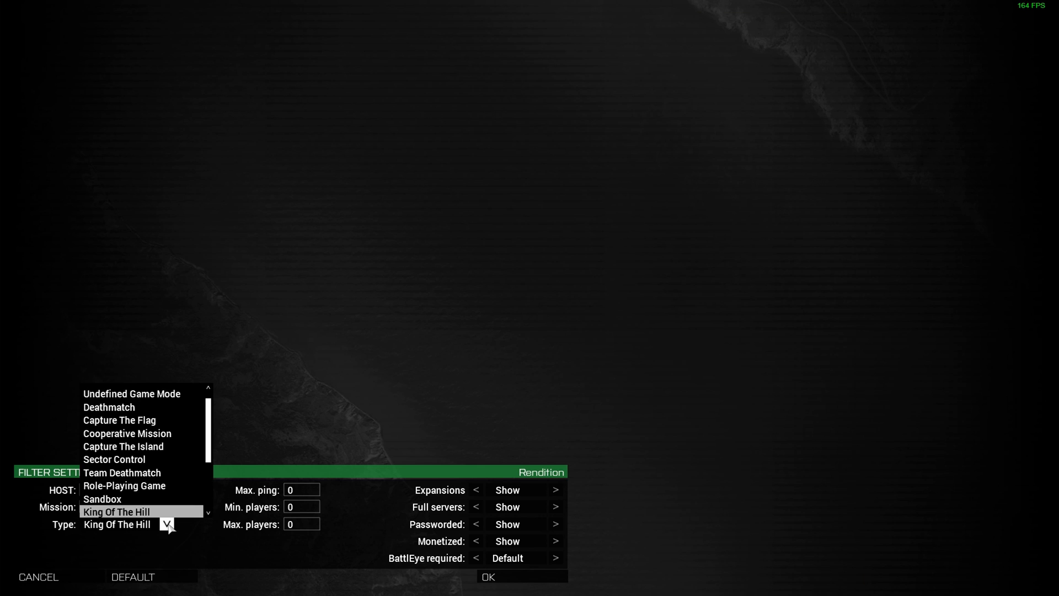
- Filter servers to Role-Playing Game type, refresh the list, then switch to recently played servers
left_click(124, 486)
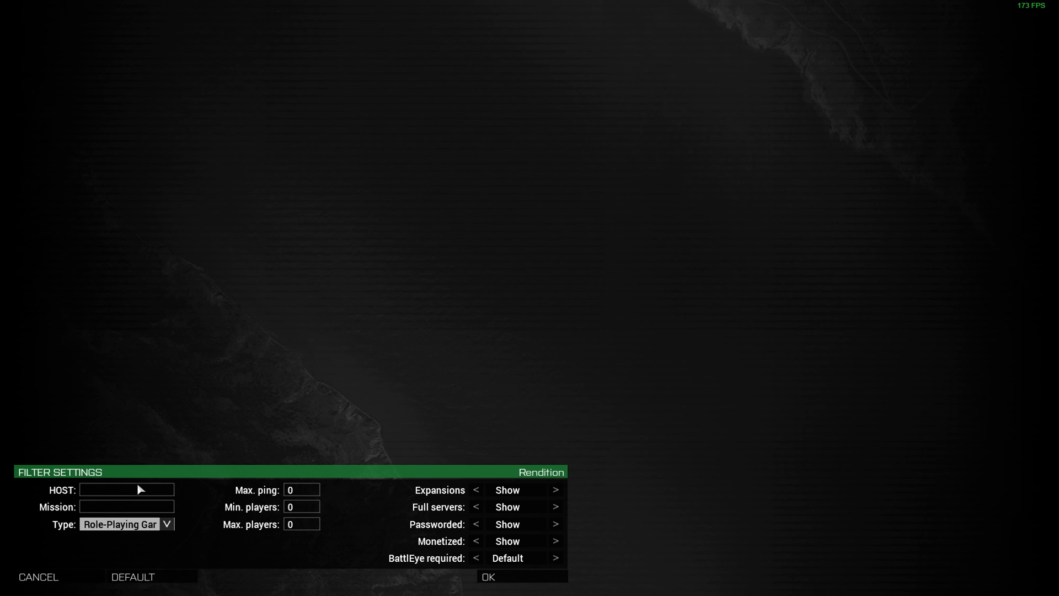
left_click(492, 578)
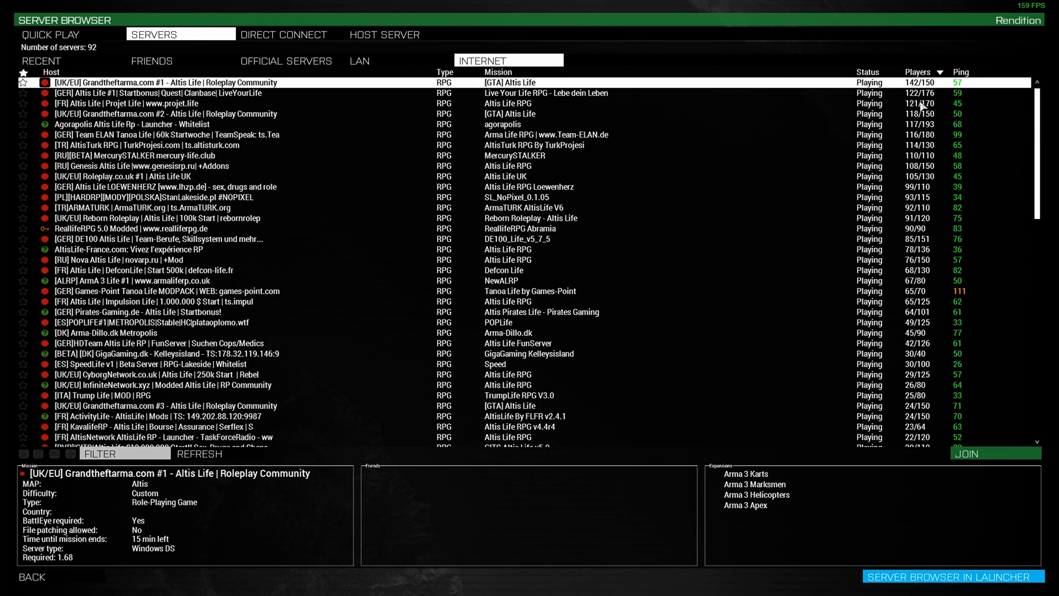
left_click(199, 454)
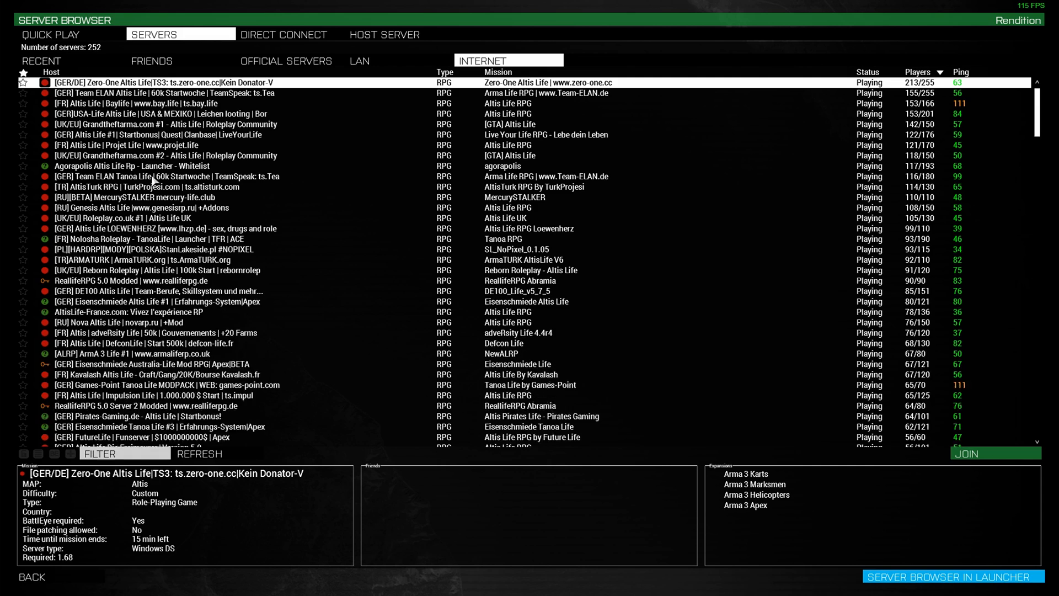
left_click(199, 453)
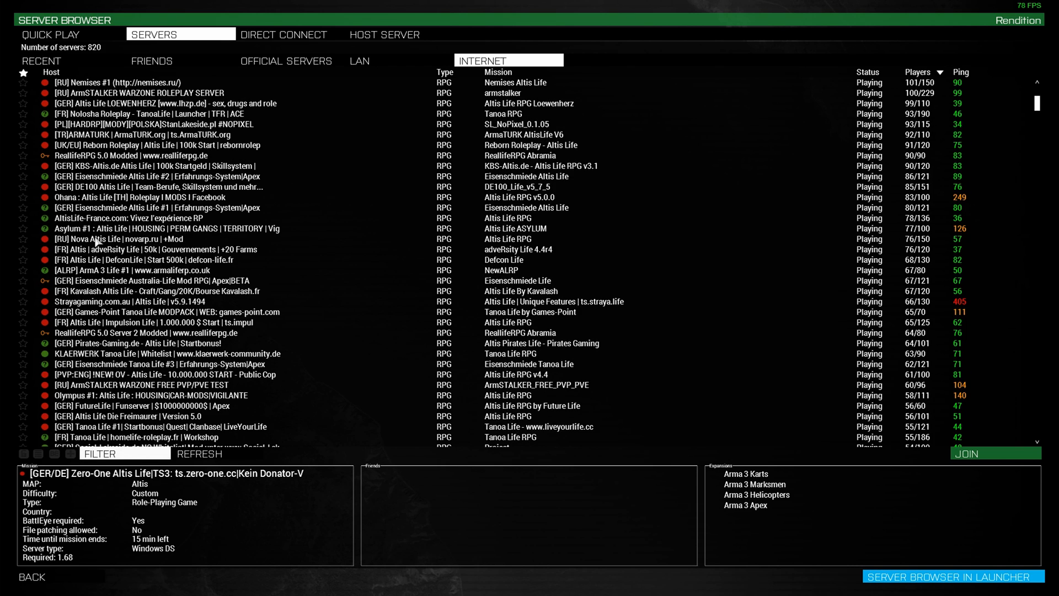
left_click(42, 62)
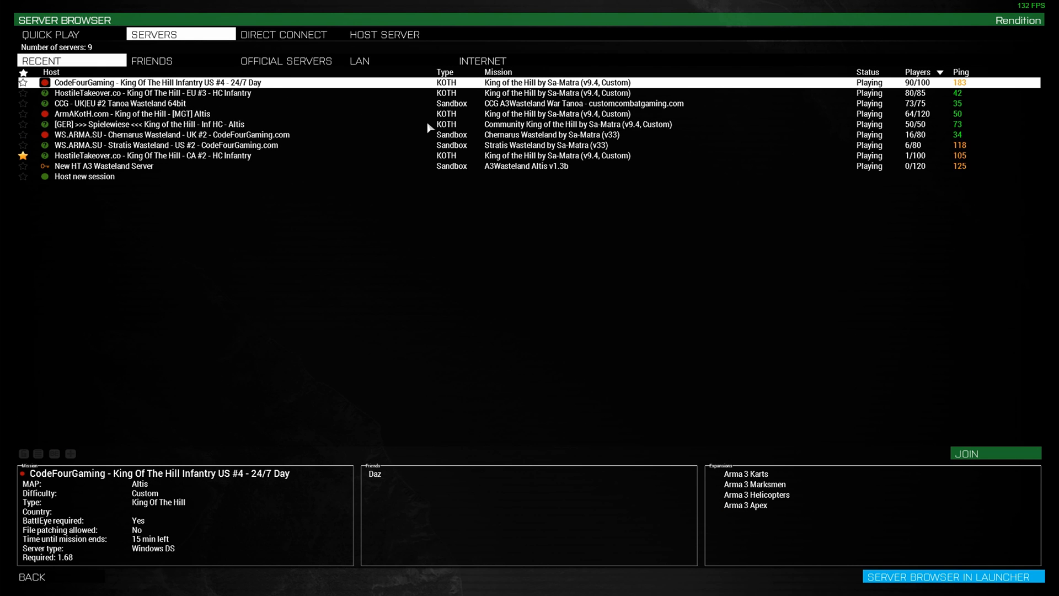
mouse_move(79, 99)
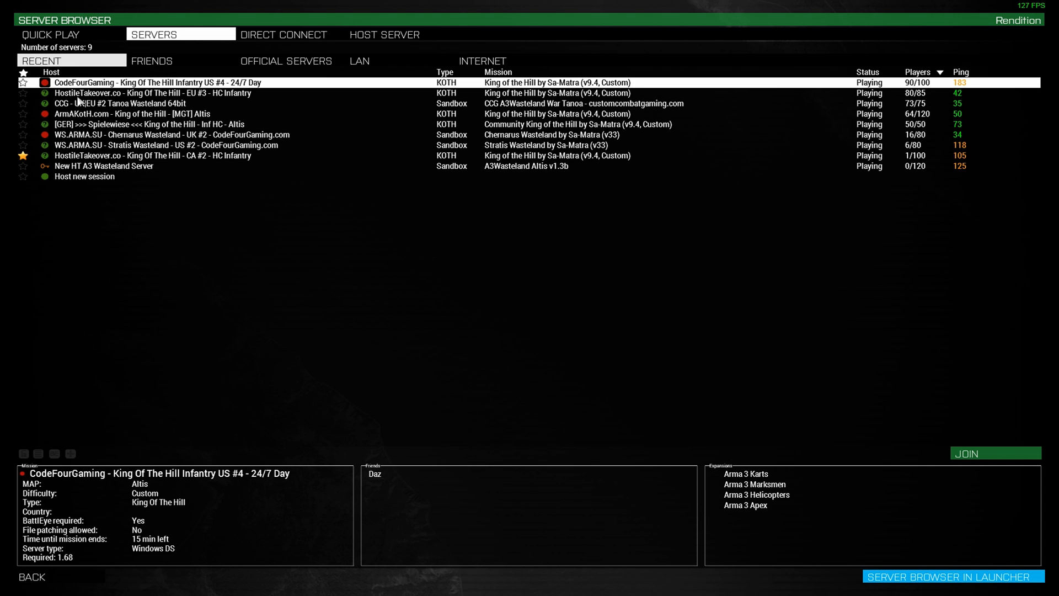
- Join the green-dot HostileTakeover.co King Of The Hill EU #3 HC Infantry server
left_click(170, 93)
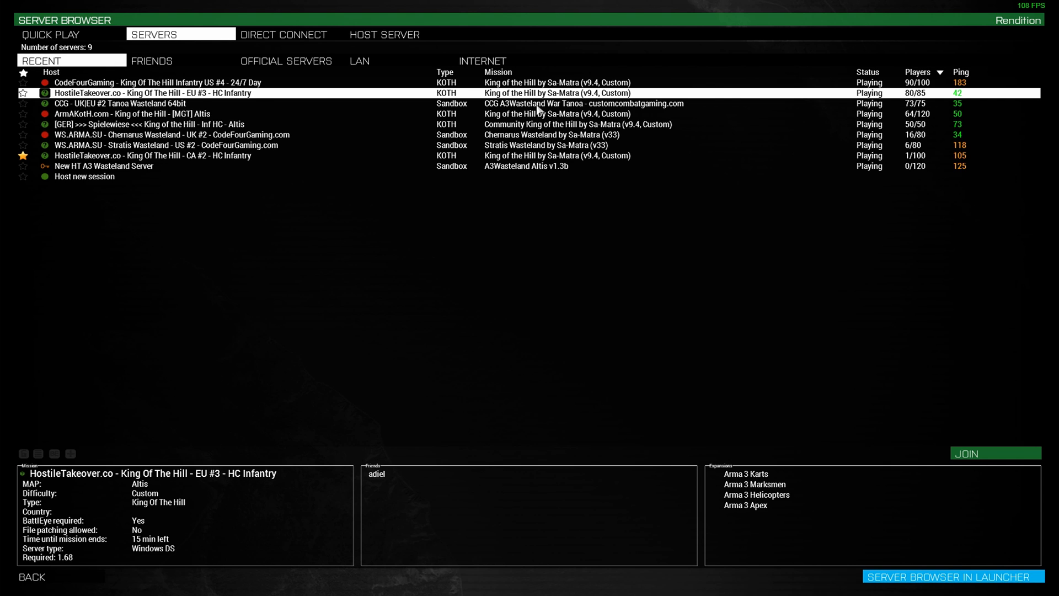
mouse_move(1003, 454)
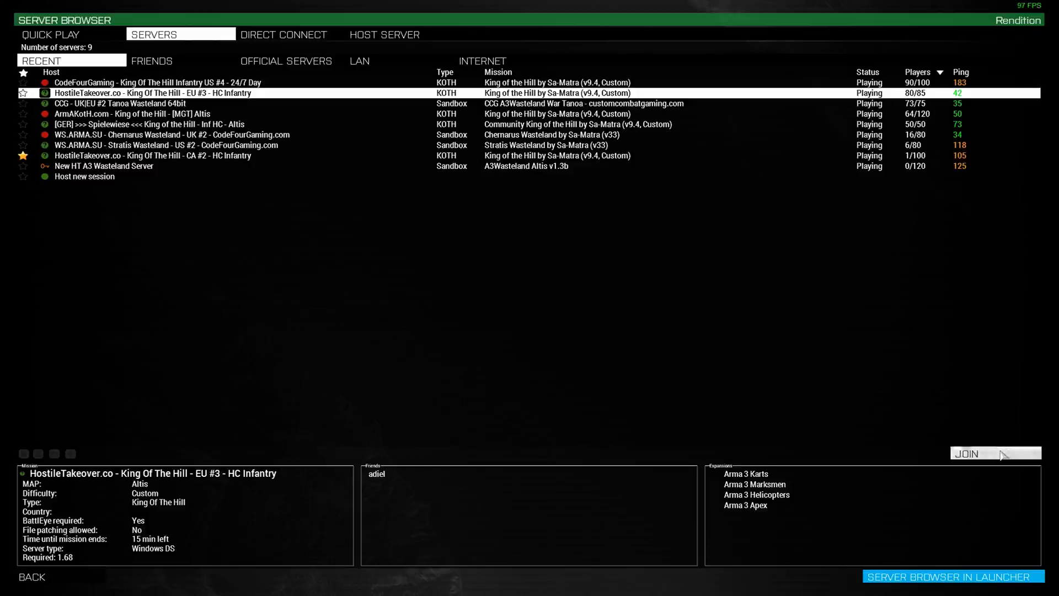
left_click(991, 453)
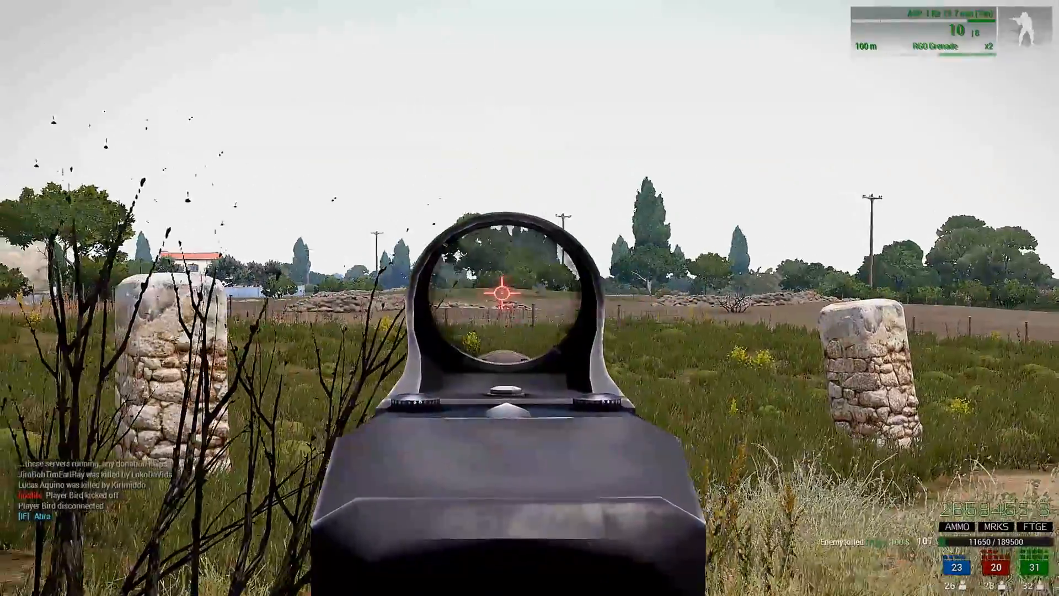
- Fire the weapon across the field while aiming down the red-dot sight
left_click(503, 298)
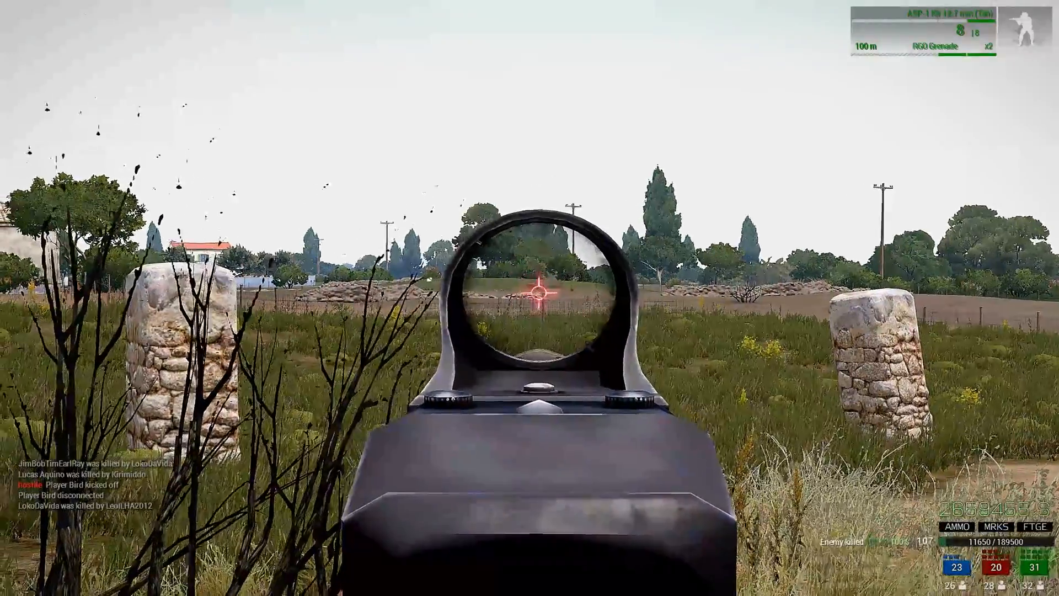